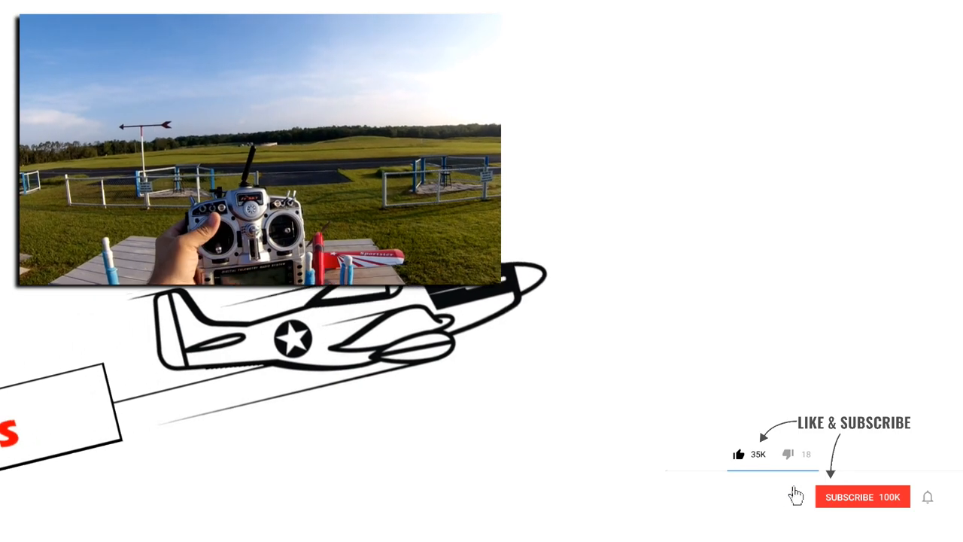
{"action": "left_click", "coordinate": [862, 496]}
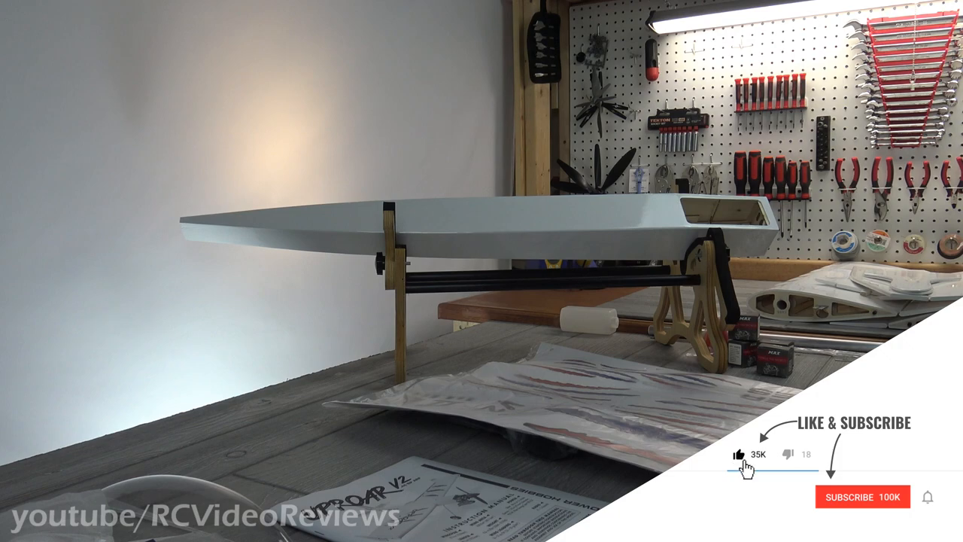
{"action": "left_click", "coordinate": [863, 496]}
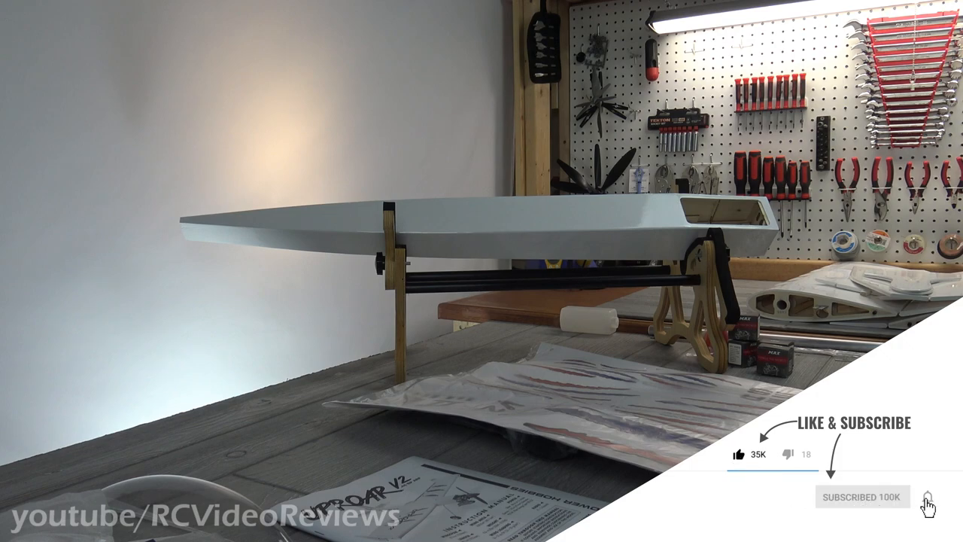